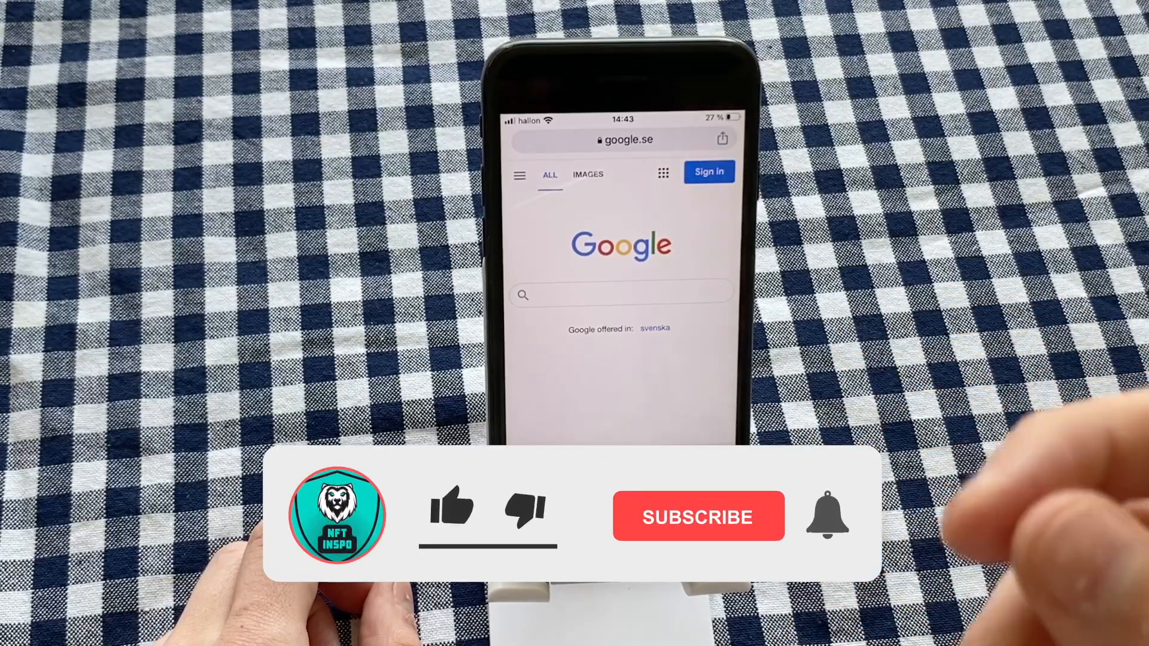
Search Google for 'chatgpt' via the 'cha' suggestion, bringing up OpenAI's Introducing ChatGPT result.
{"action": "left_click", "coordinate": [450, 508]}
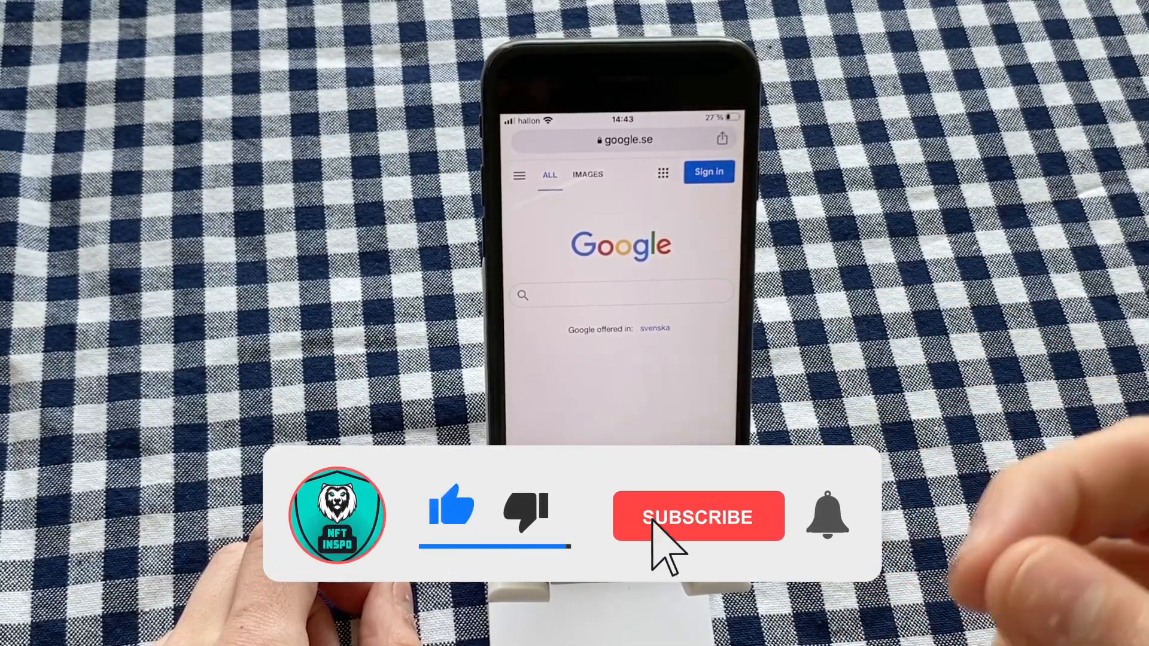
{"action": "left_click", "coordinate": [698, 516]}
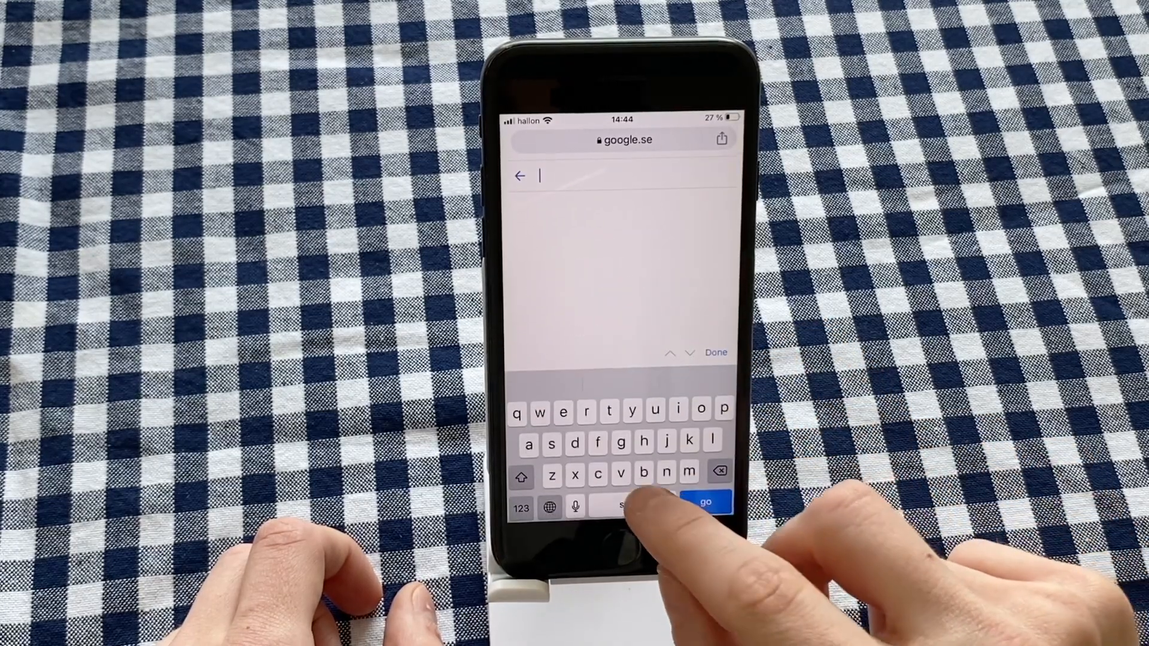
{"action": "type", "text": "chat h"}
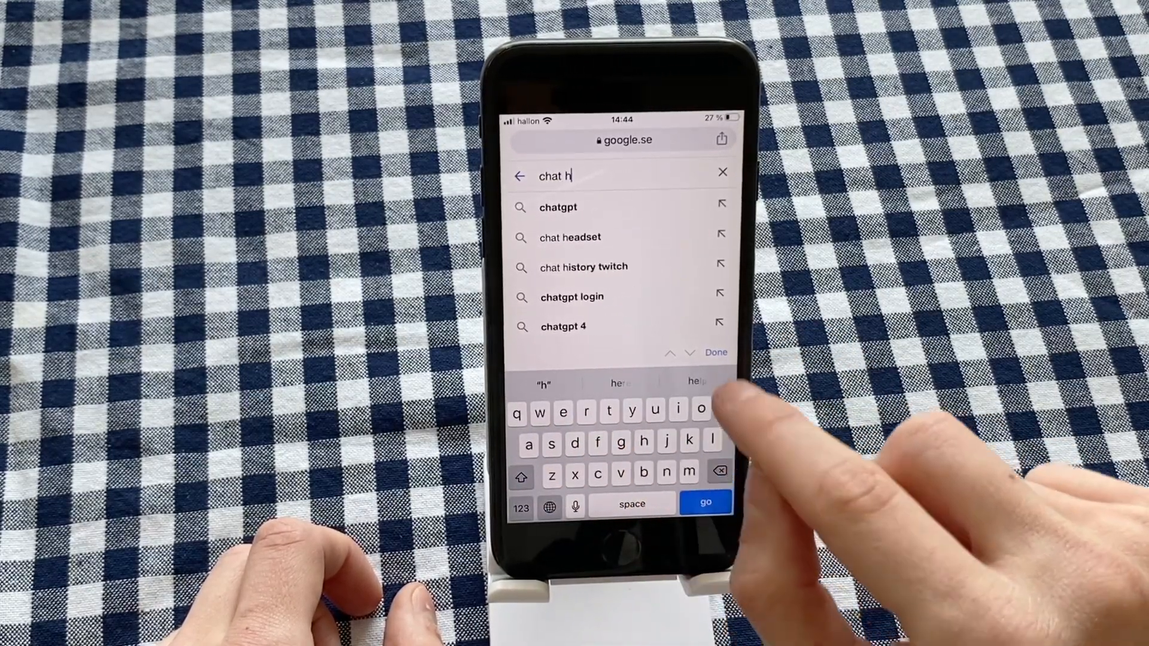
{"action": "left_click", "coordinate": [558, 208]}
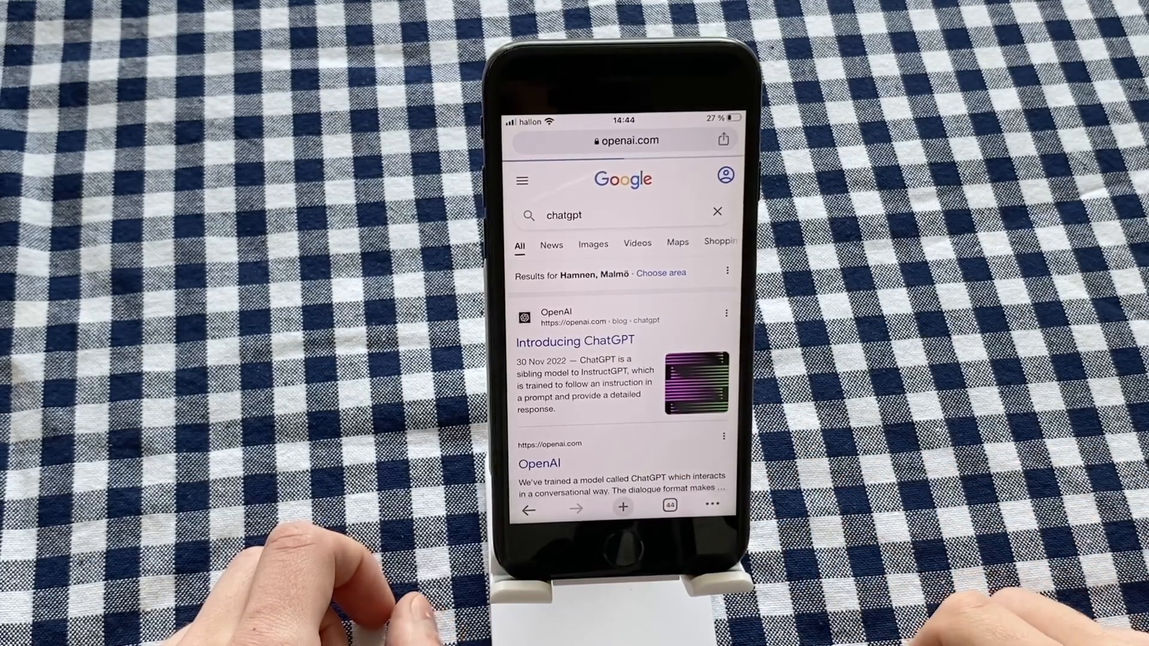
From the Introducing ChatGPT article, navigate through Menu > Product to the ChatGPT welcome page.
{"action": "left_click", "coordinate": [575, 341]}
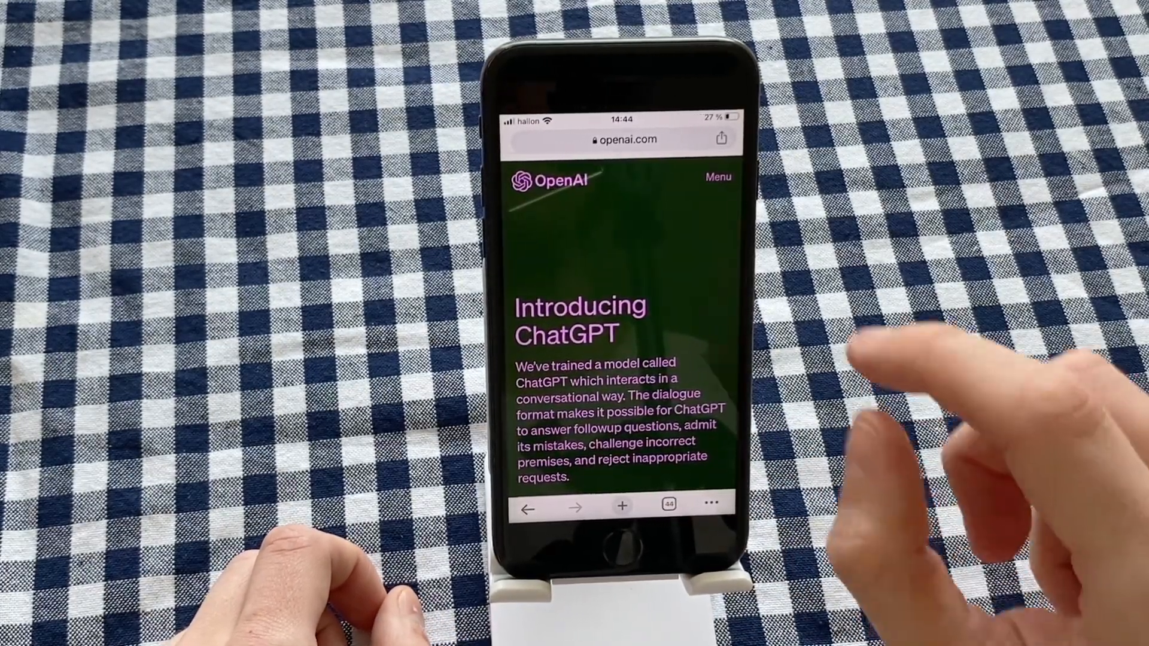
{"action": "left_click", "coordinate": [739, 177]}
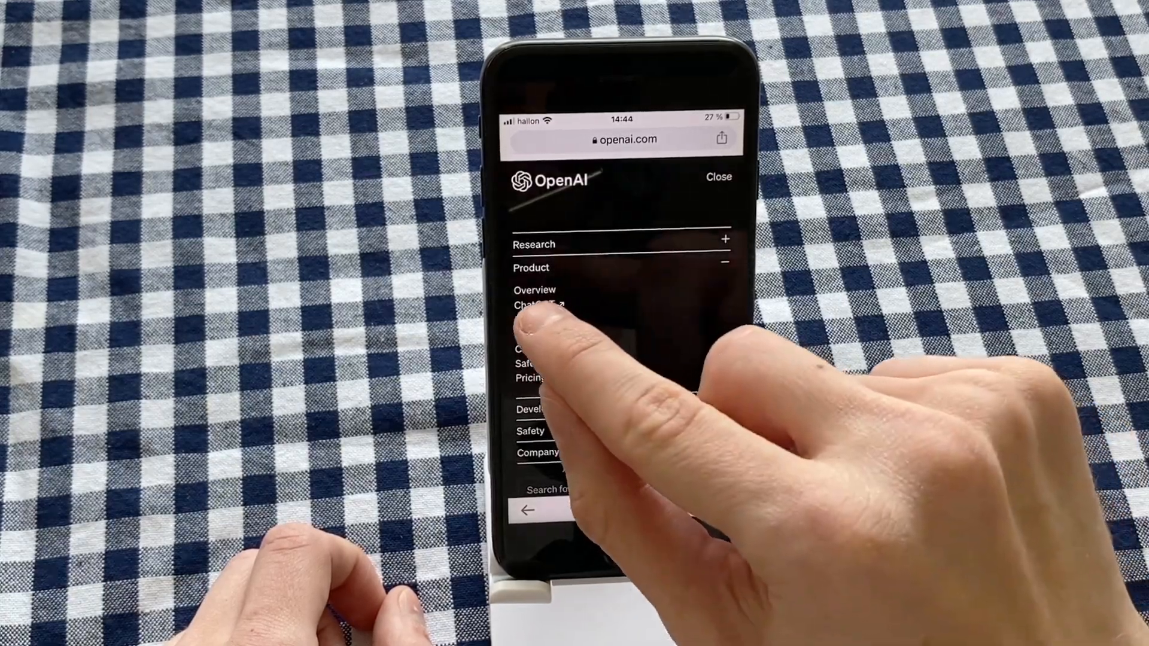
{"action": "left_click", "coordinate": [718, 177]}
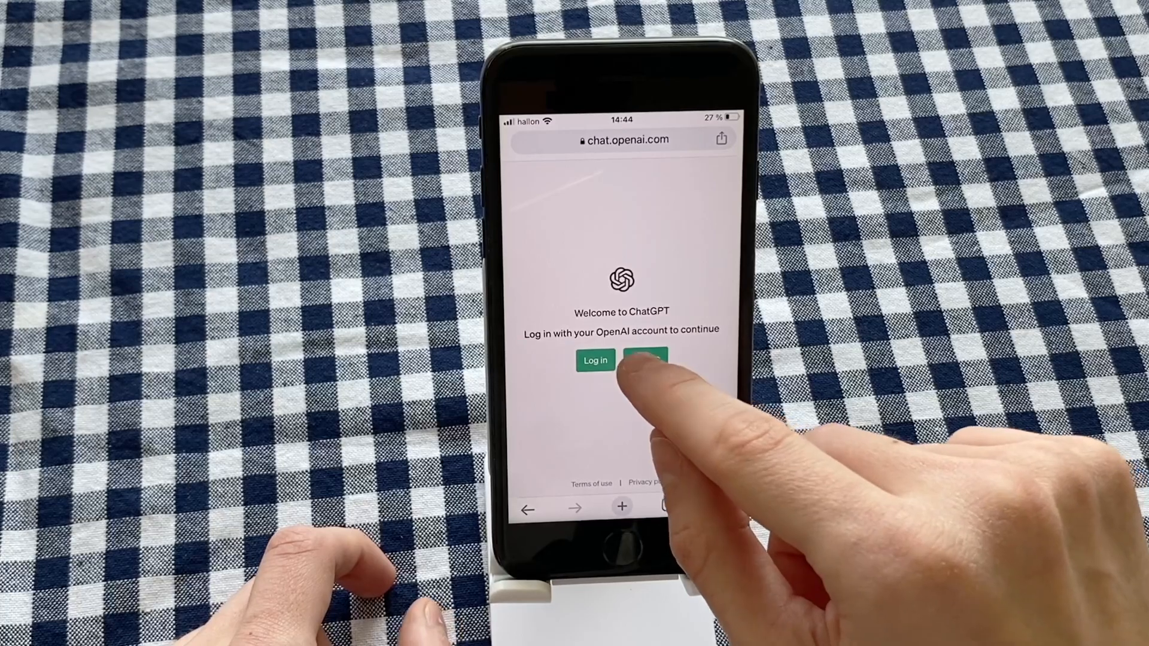
Start ChatGPT sign-up and reach the Create your account form with email, Microsoft and Google options.
{"action": "left_click", "coordinate": [648, 359]}
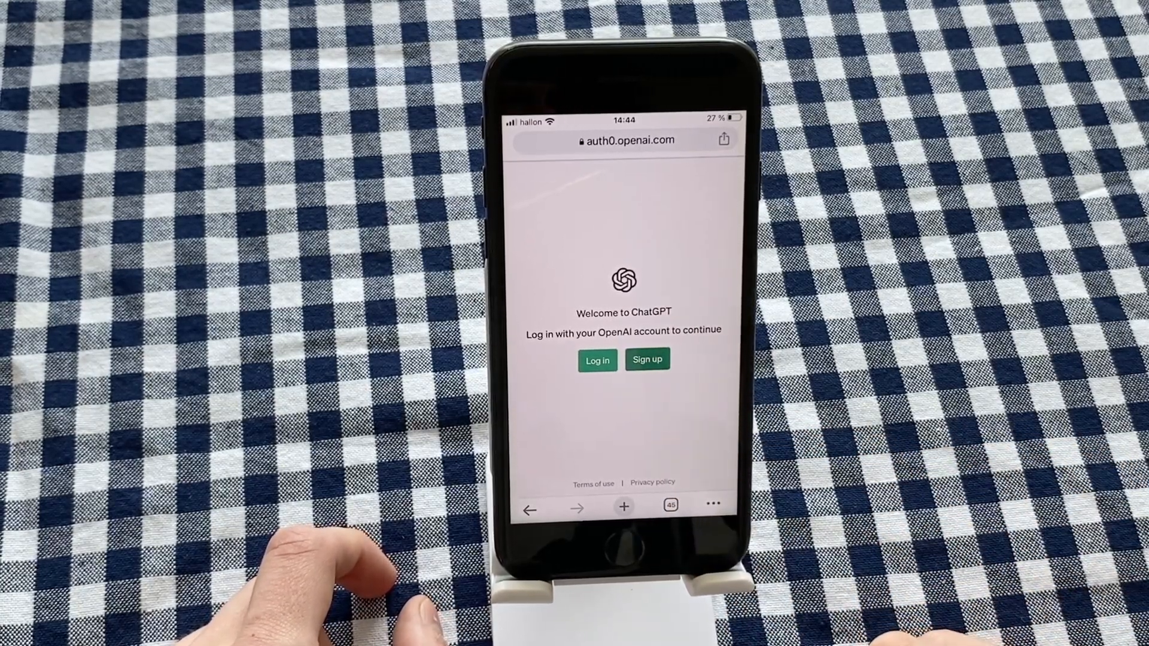
{"action": "left_click", "coordinate": [647, 359]}
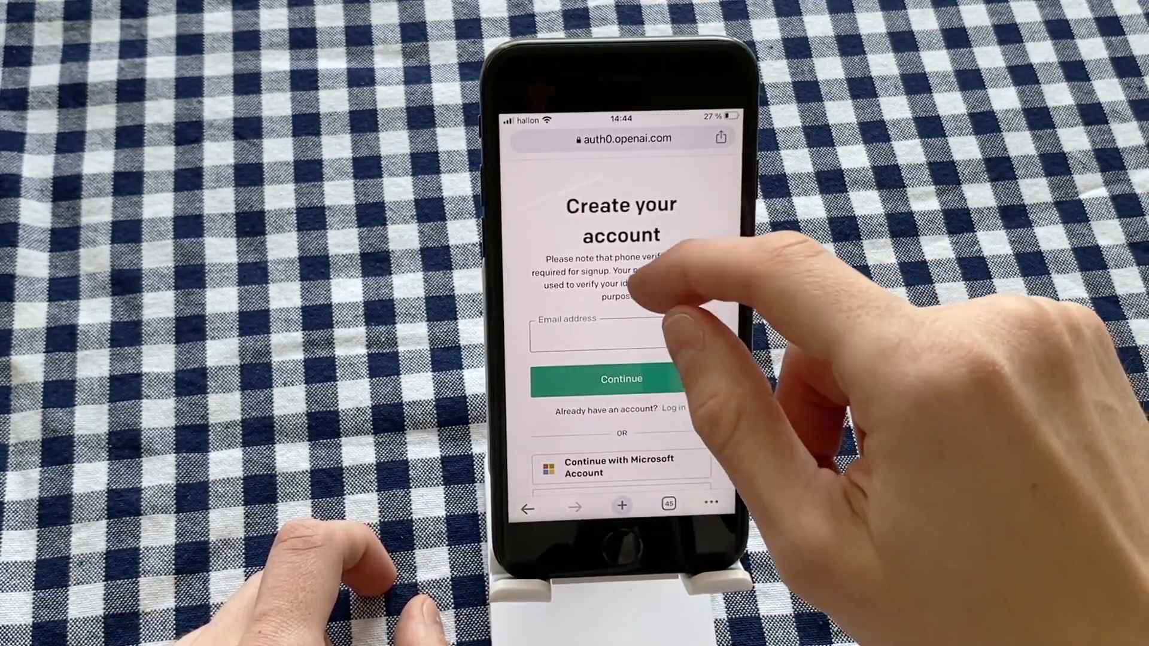
{"action": "scroll", "scroll_direction": "down", "scroll_amount": 3}
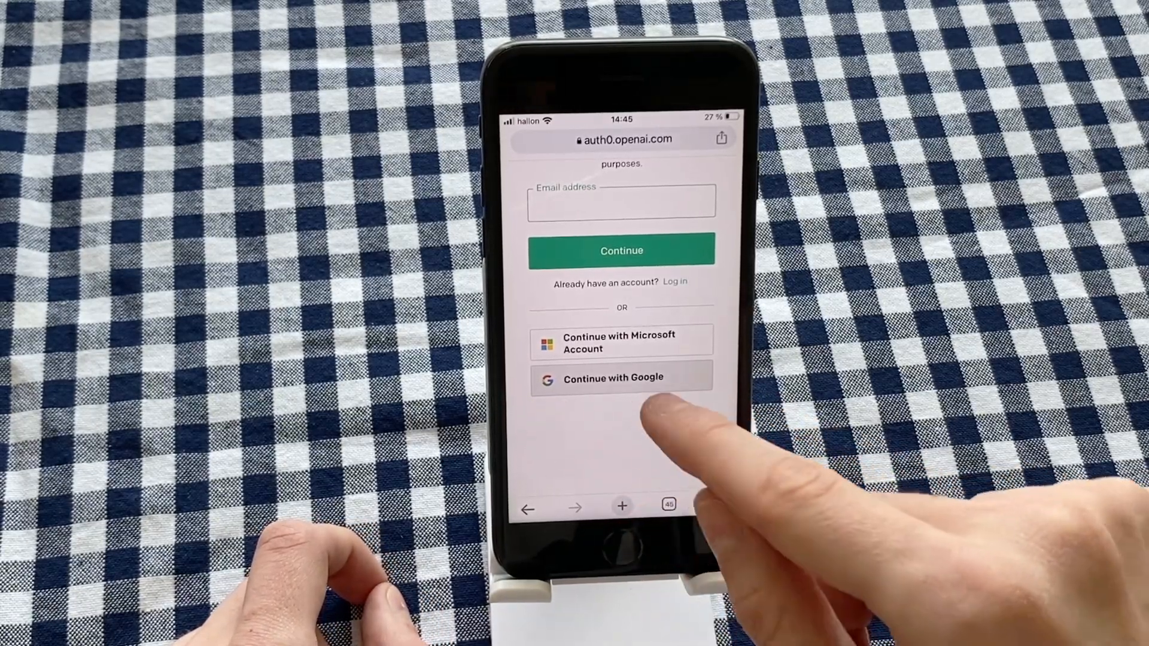
Continue with Google and skip the Sign in to Chrome prompt, reaching Google's sign-in for openai.com.
{"action": "left_click", "coordinate": [621, 378]}
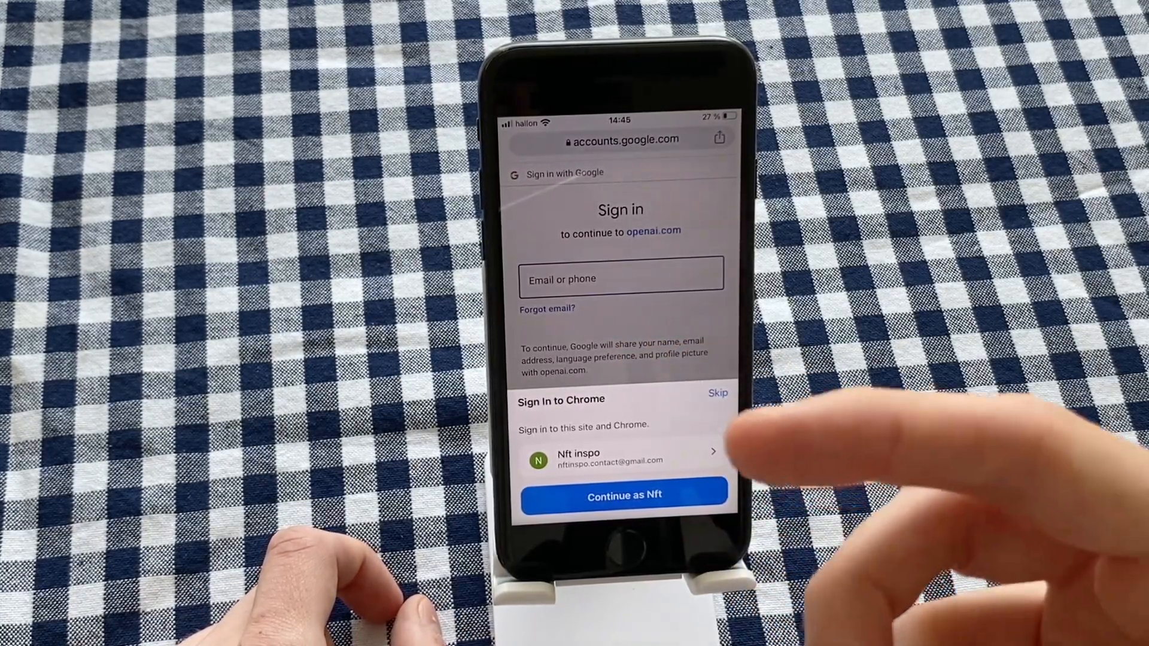
{"action": "mouse_move", "coordinate": [726, 396]}
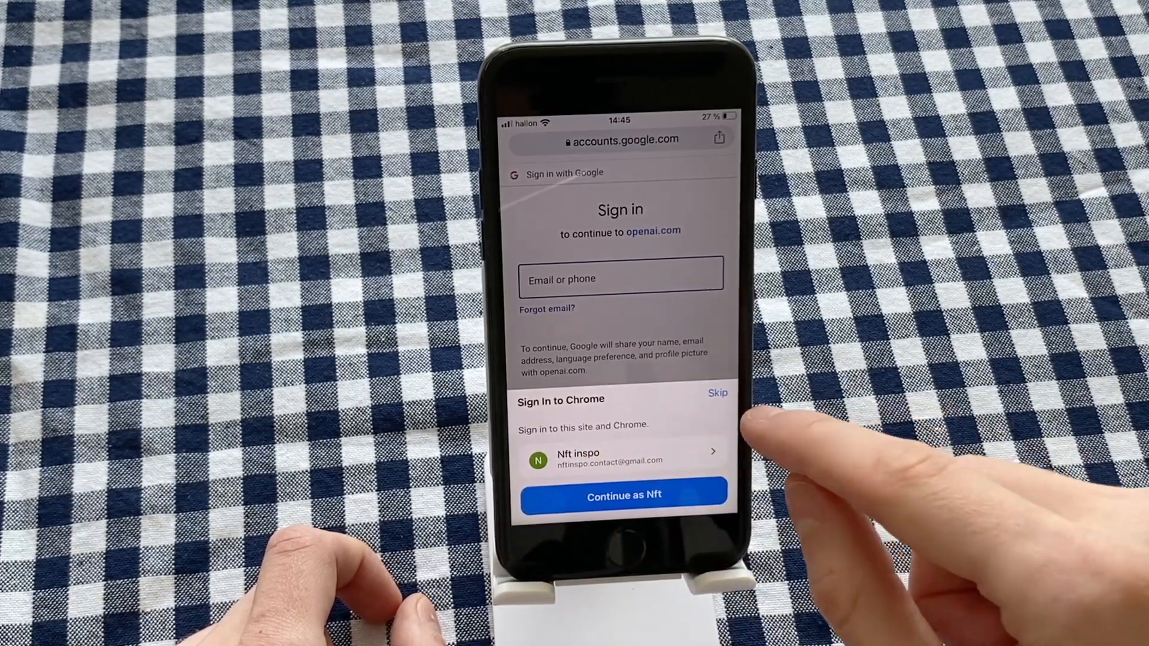
{"action": "left_click", "coordinate": [717, 393]}
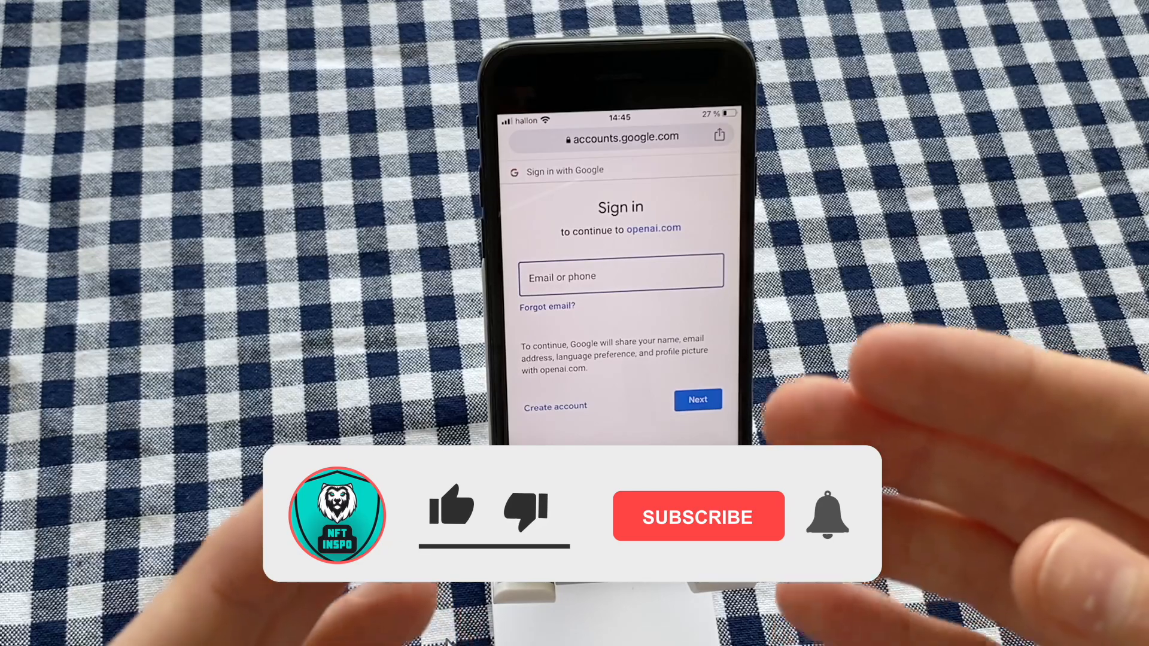
{"action": "left_click", "coordinate": [451, 505]}
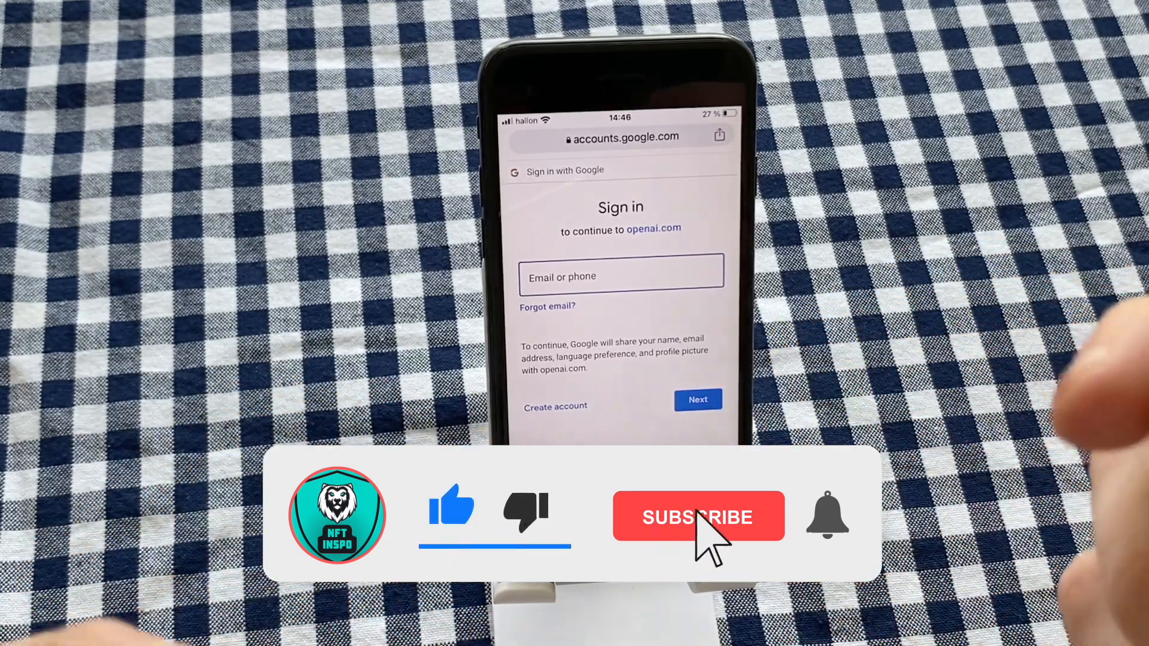
{"action": "left_click", "coordinate": [698, 516]}
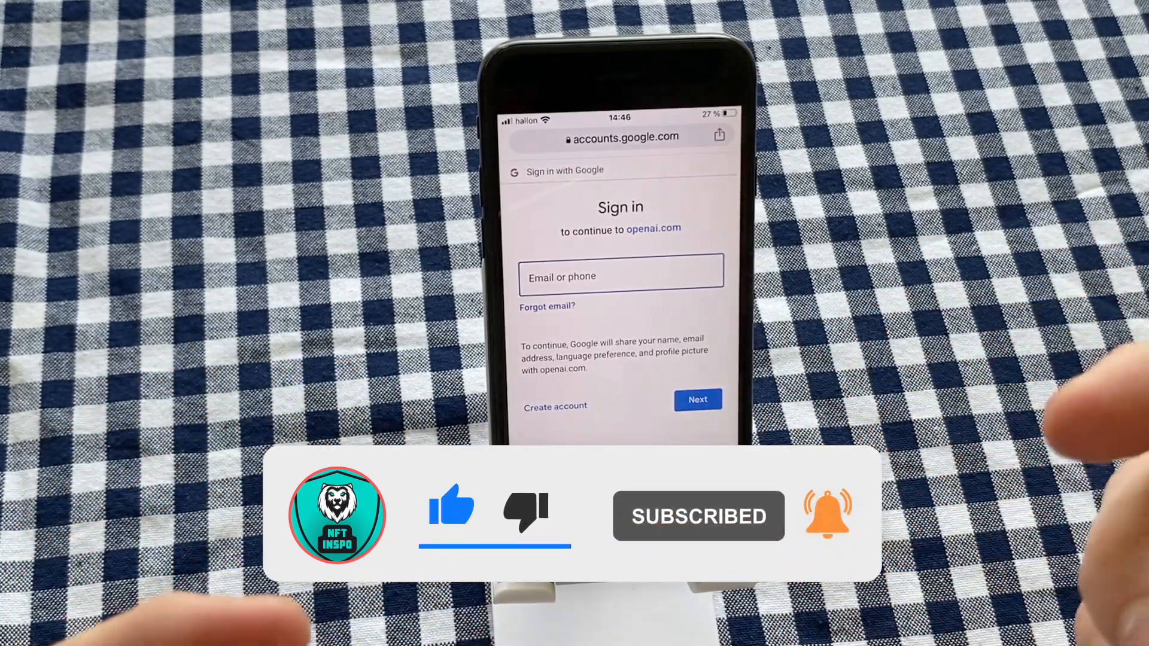